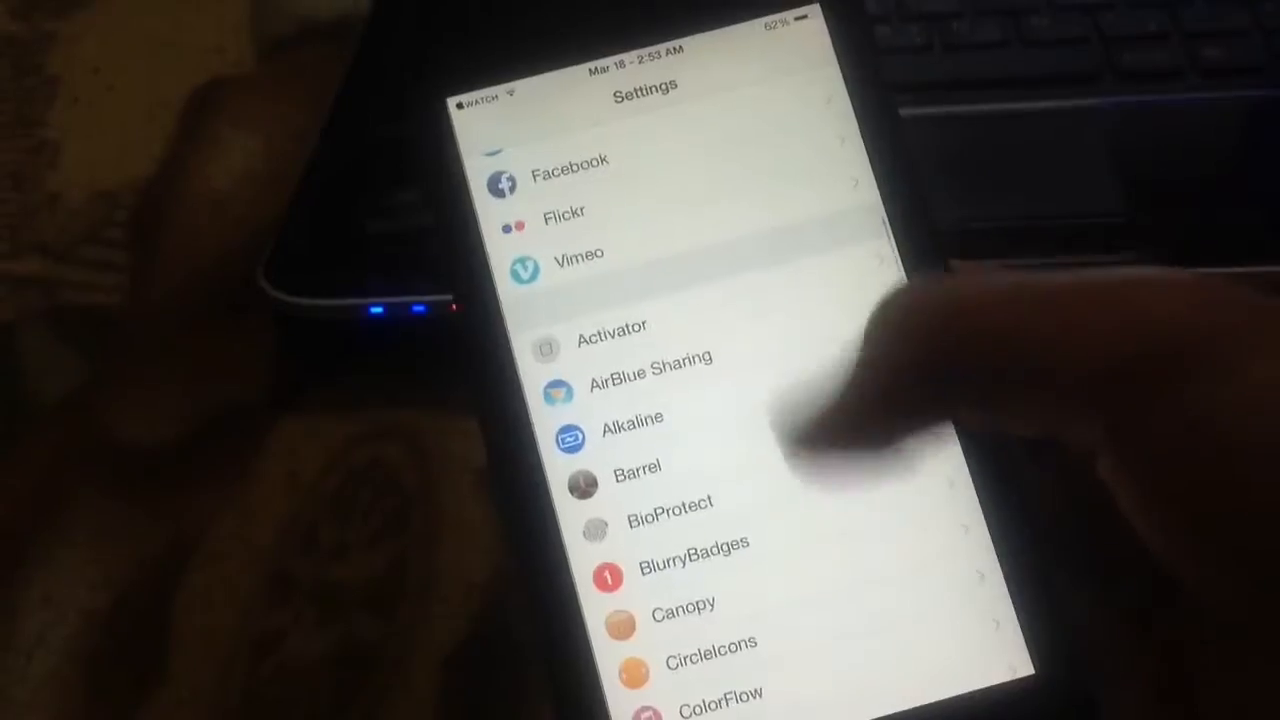
Browse Barrel's Mode list of page-swipe transition effects
{"action": "left_click", "coordinate": [637, 471]}
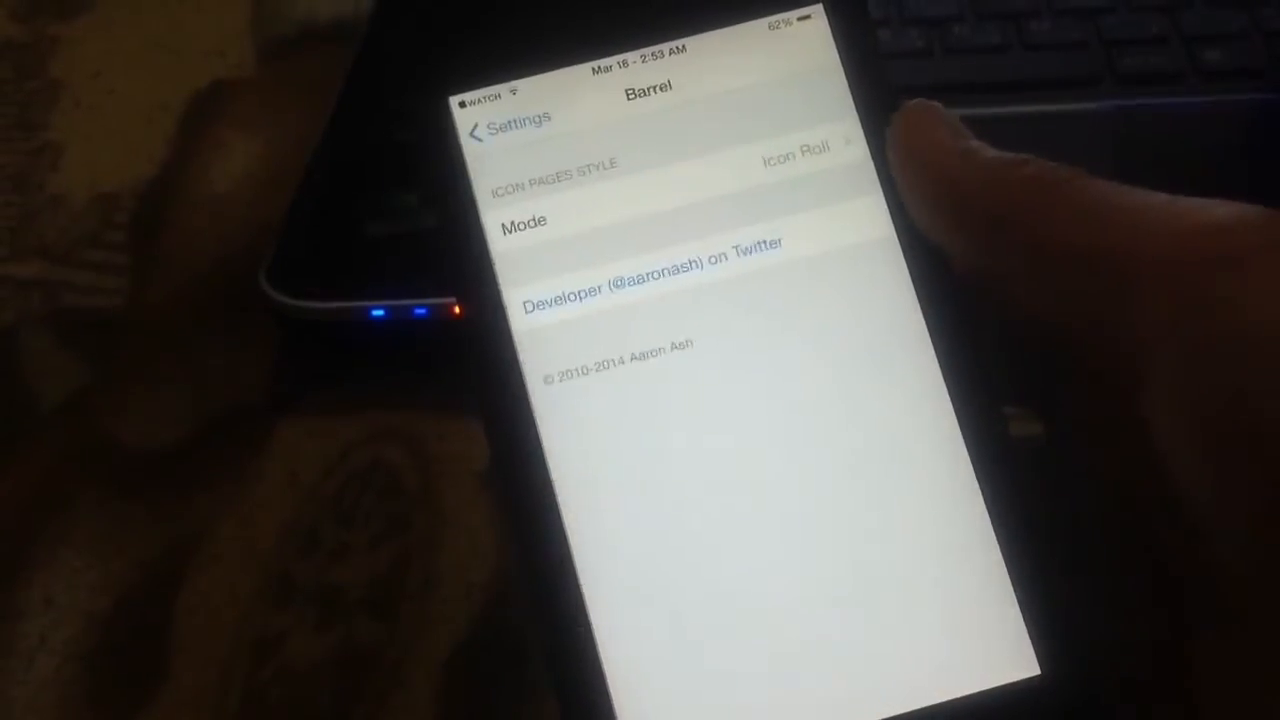
{"action": "left_click", "coordinate": [523, 221]}
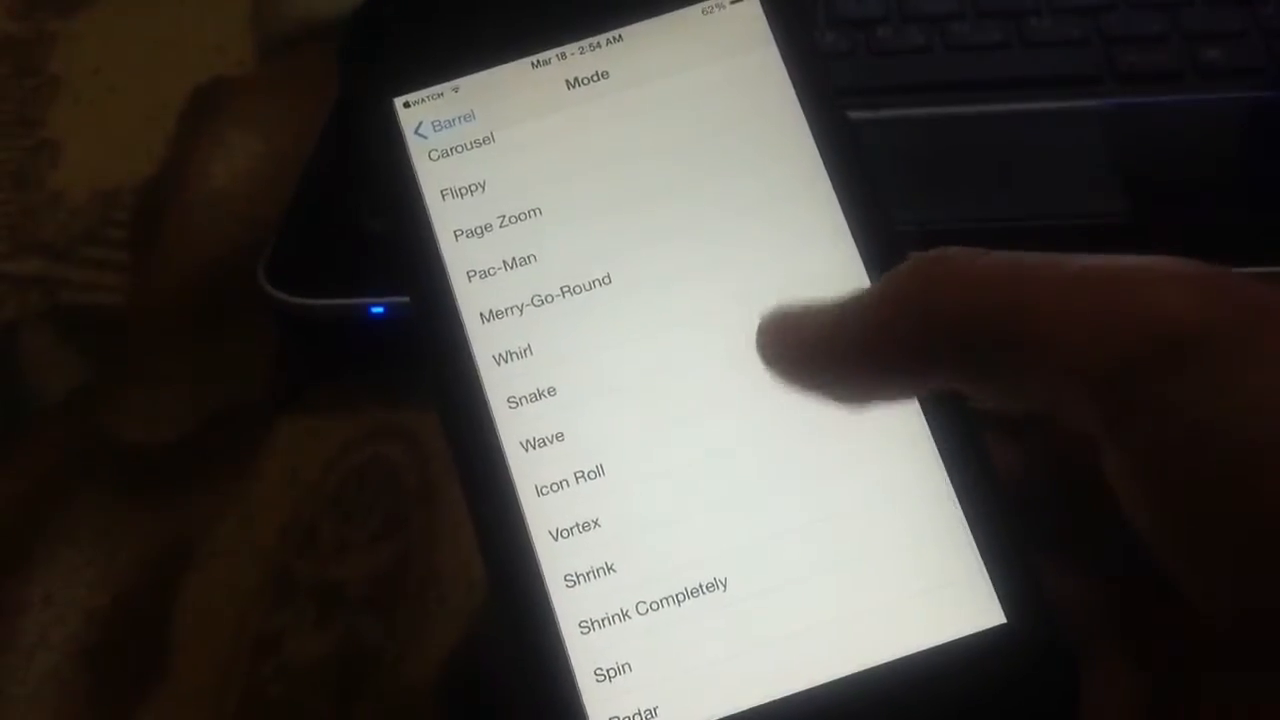
{"action": "scroll", "scroll_direction": "down", "scroll_amount": 3}
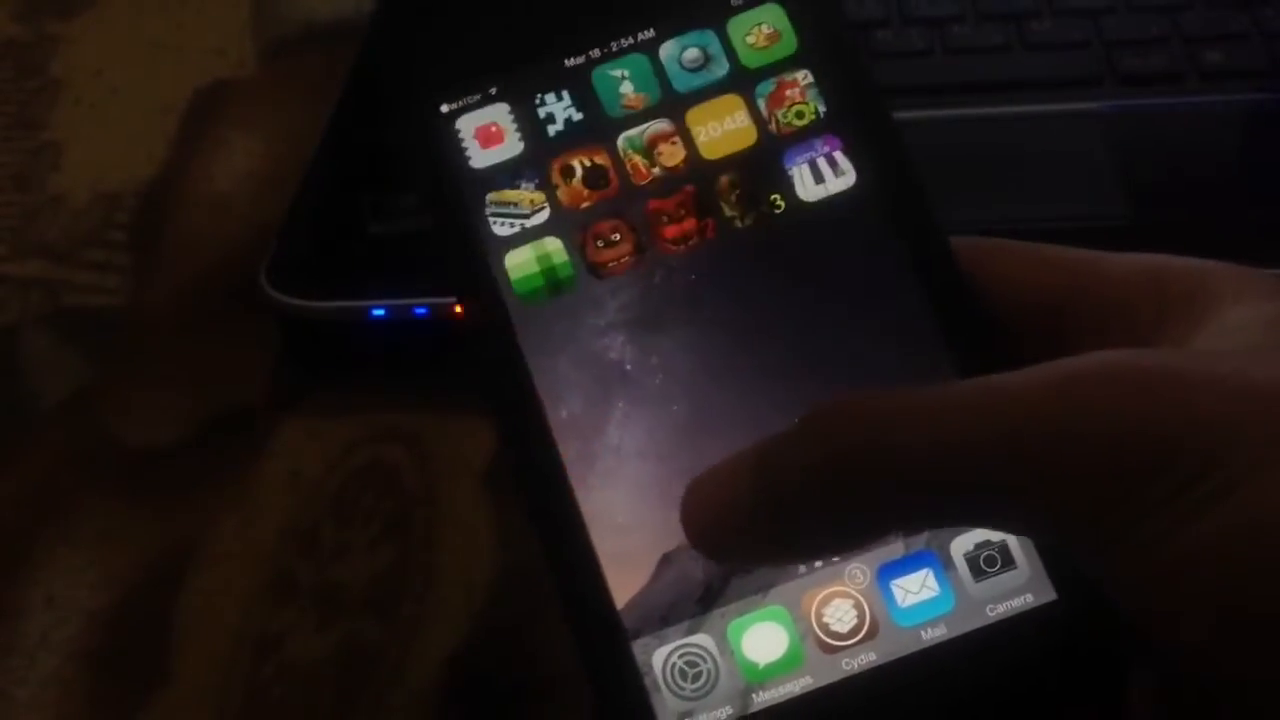
Swipe across Home Screen pages to preview the Page Slide Up effect
{"action": "scroll", "scroll_direction": "left", "scroll_amount": 3}
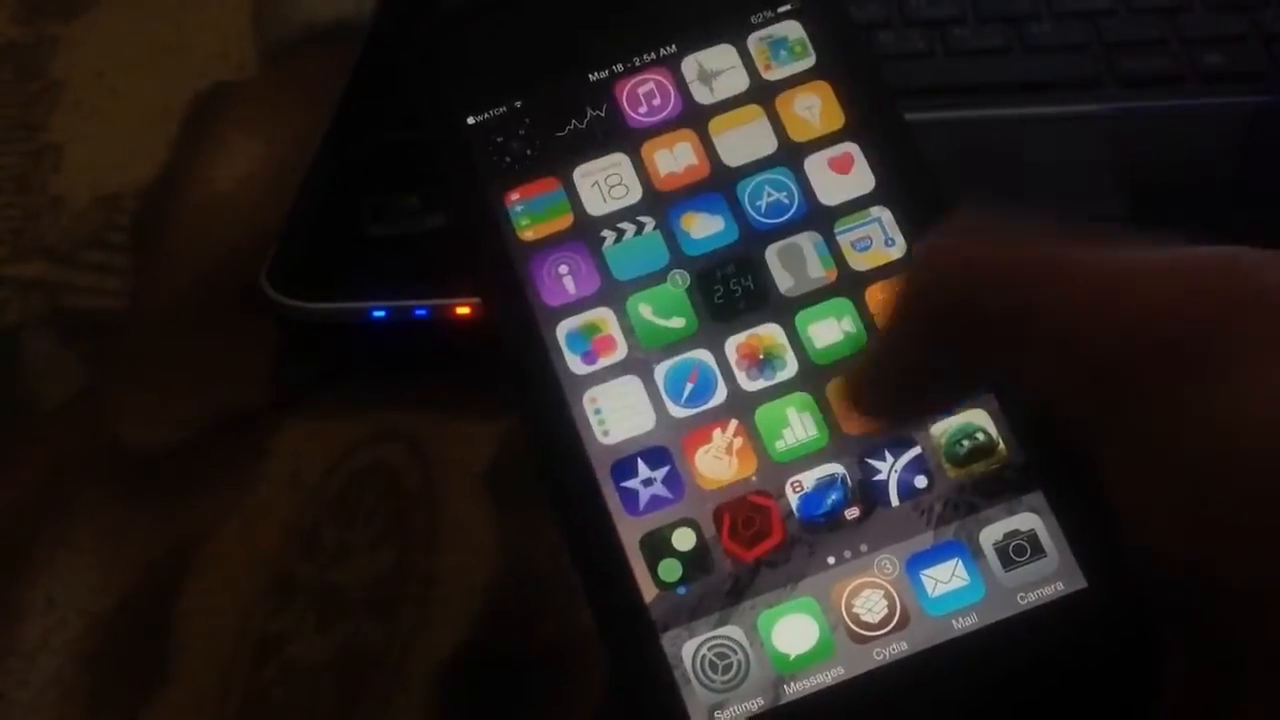
{"action": "scroll", "scroll_direction": "left", "scroll_amount": 3}
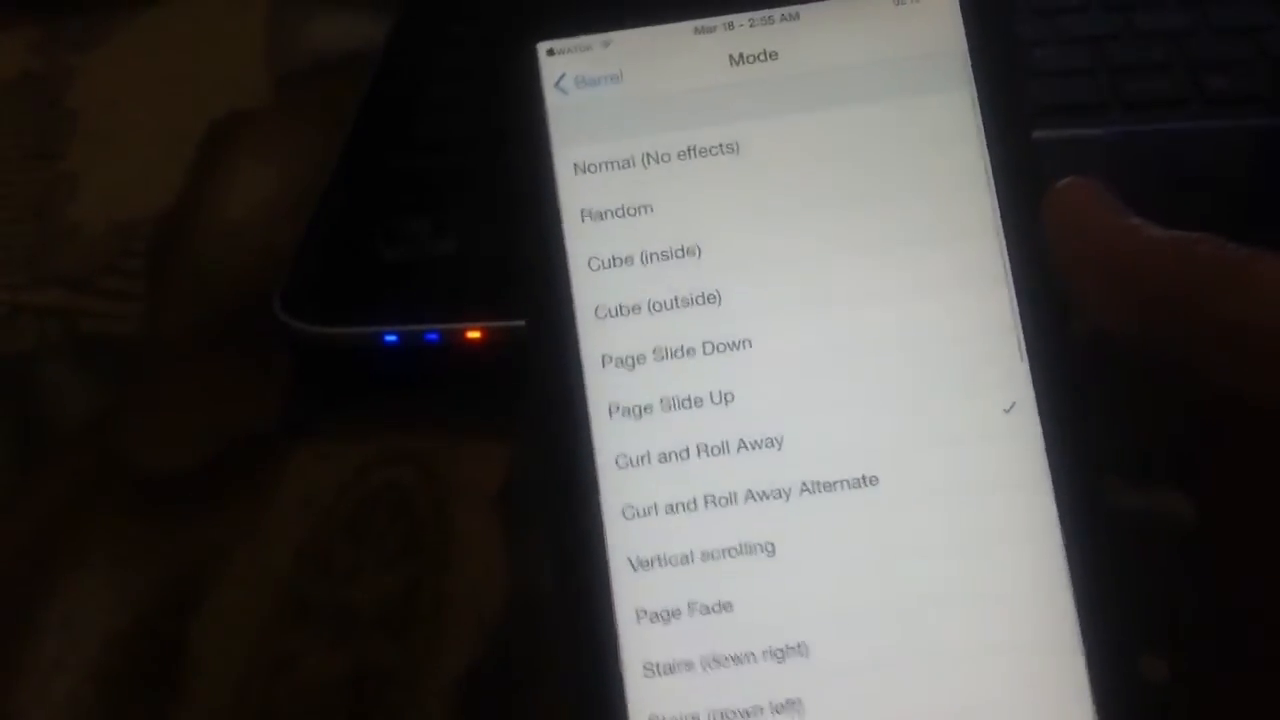
Return to the main Settings list and enter Springtomize 3's settings page
{"action": "left_click", "coordinate": [587, 80]}
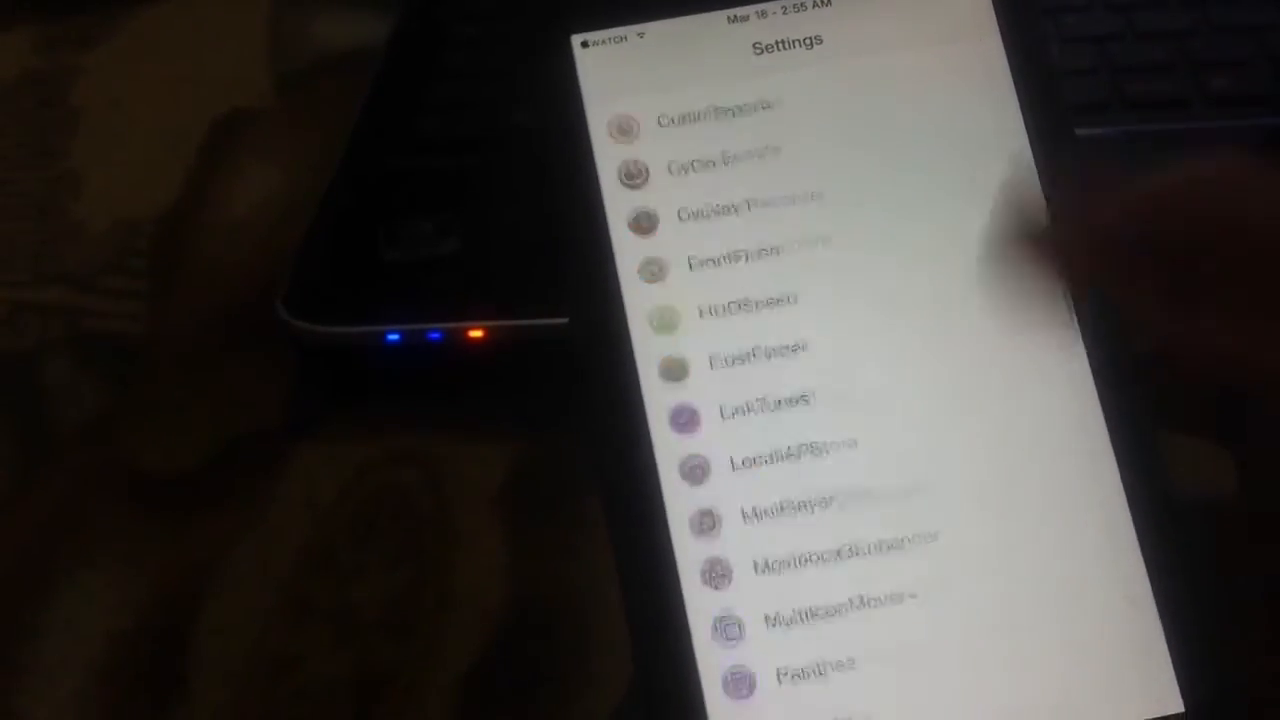
{"action": "scroll", "scroll_direction": "down", "scroll_amount": 3}
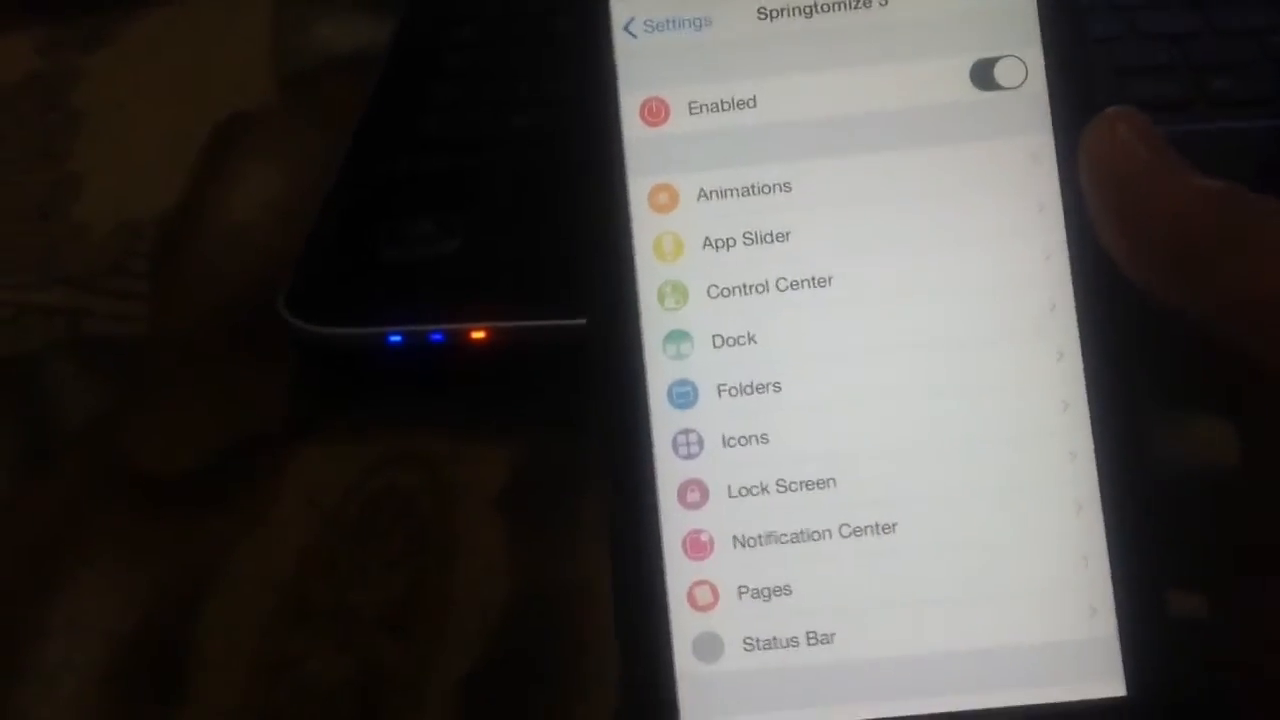
{"action": "left_click", "coordinate": [742, 187]}
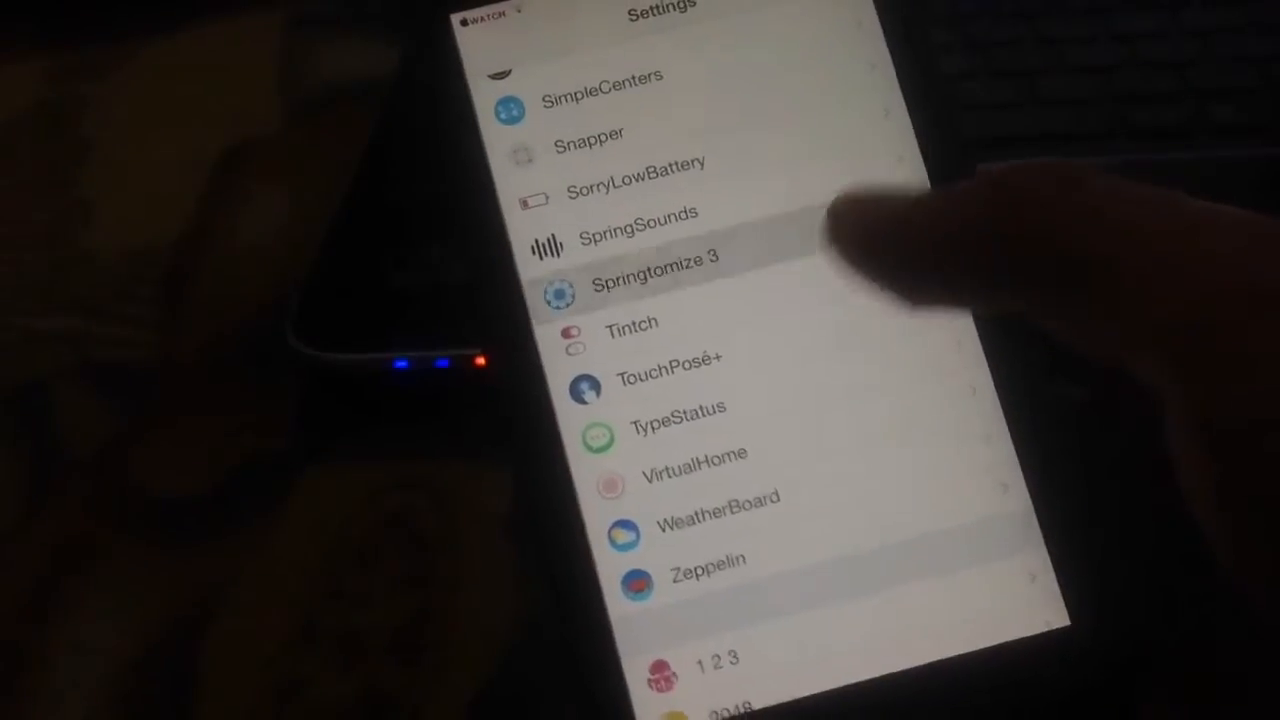
{"action": "left_click", "coordinate": [665, 272]}
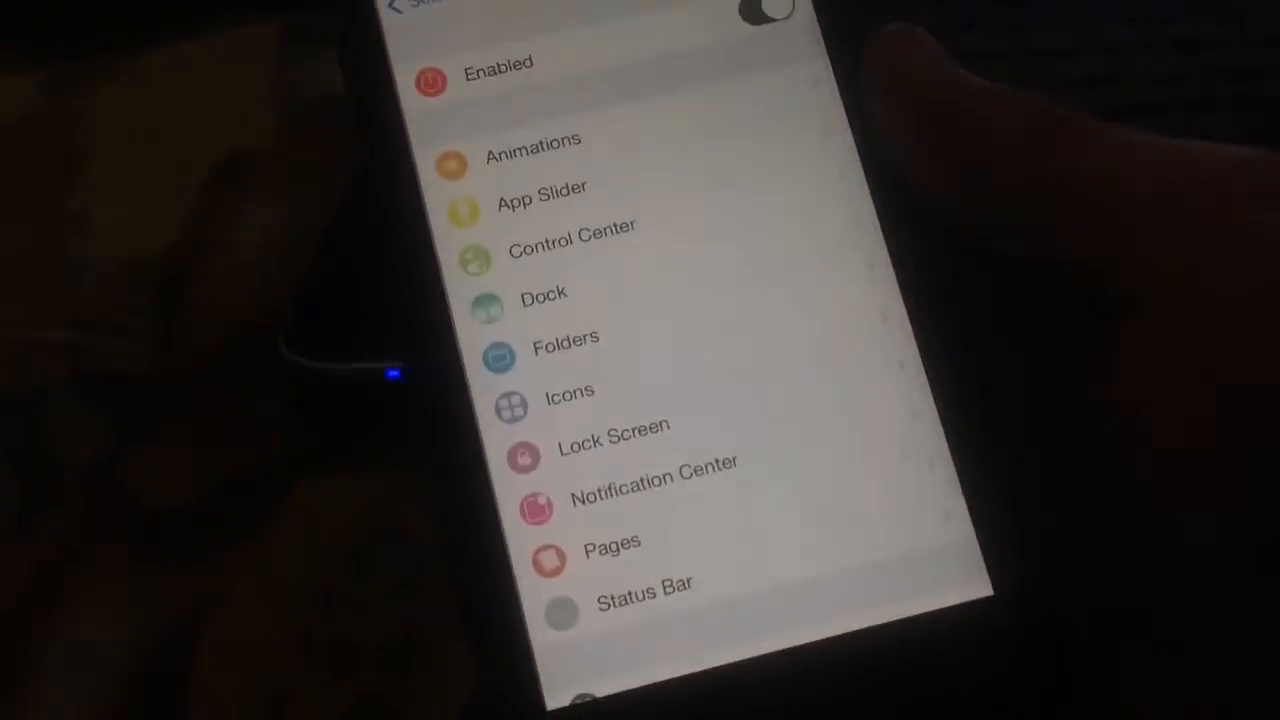